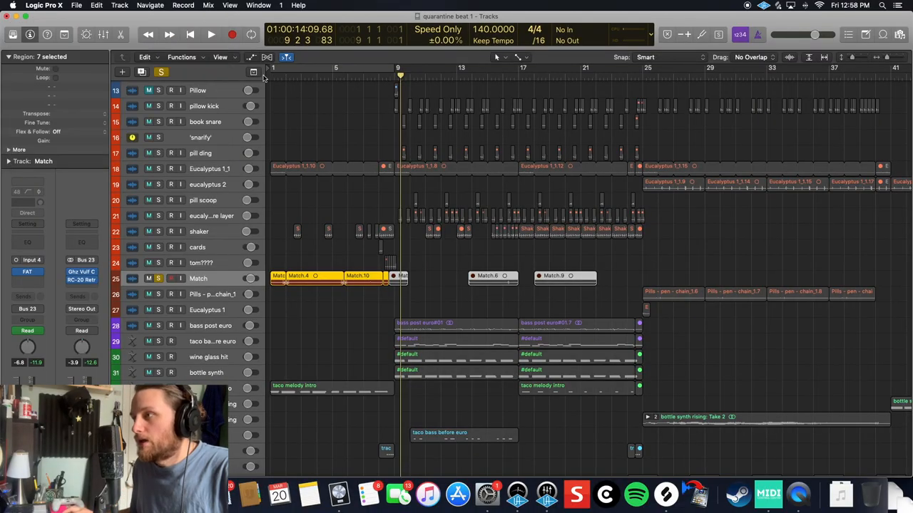
Open the Soundspot FAT low-pass filter plugin from the Match track's inspector insert slot
{"action": "left_click", "coordinate": [27, 272]}
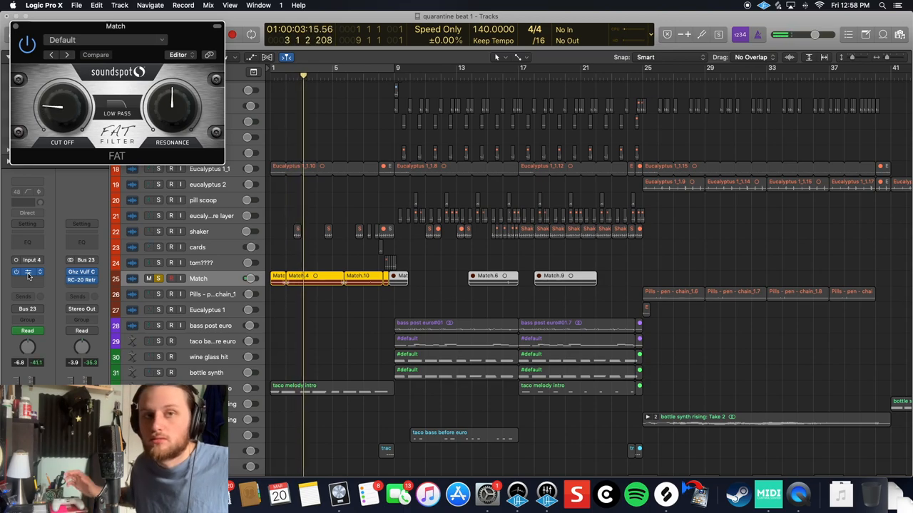